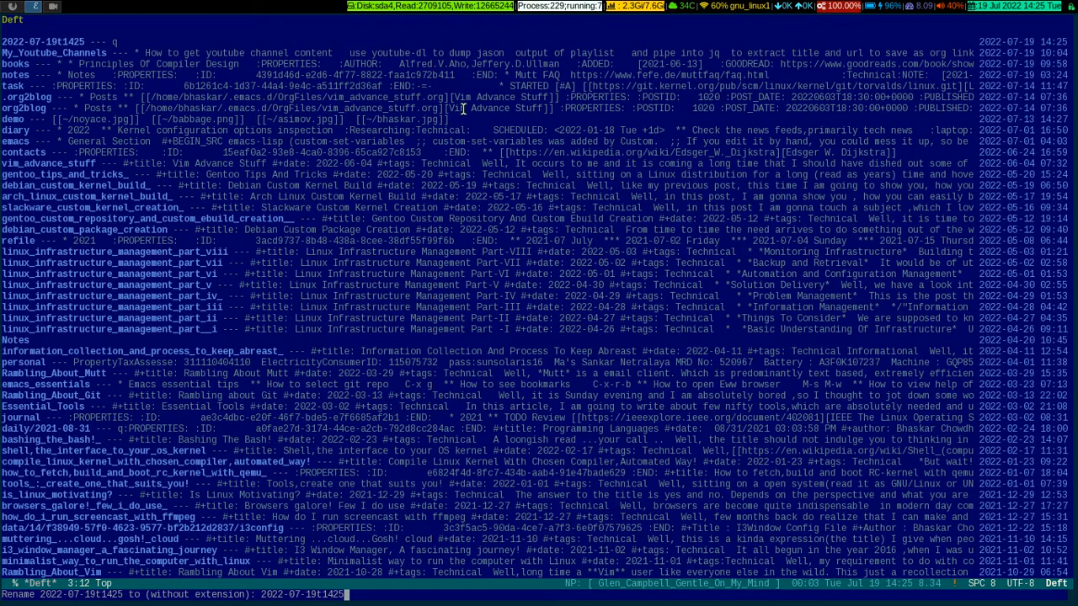
# Rename note 2022-07-19t1425 to testing_demo.org and begin deleting it.
pyautogui.press('BackSpace')
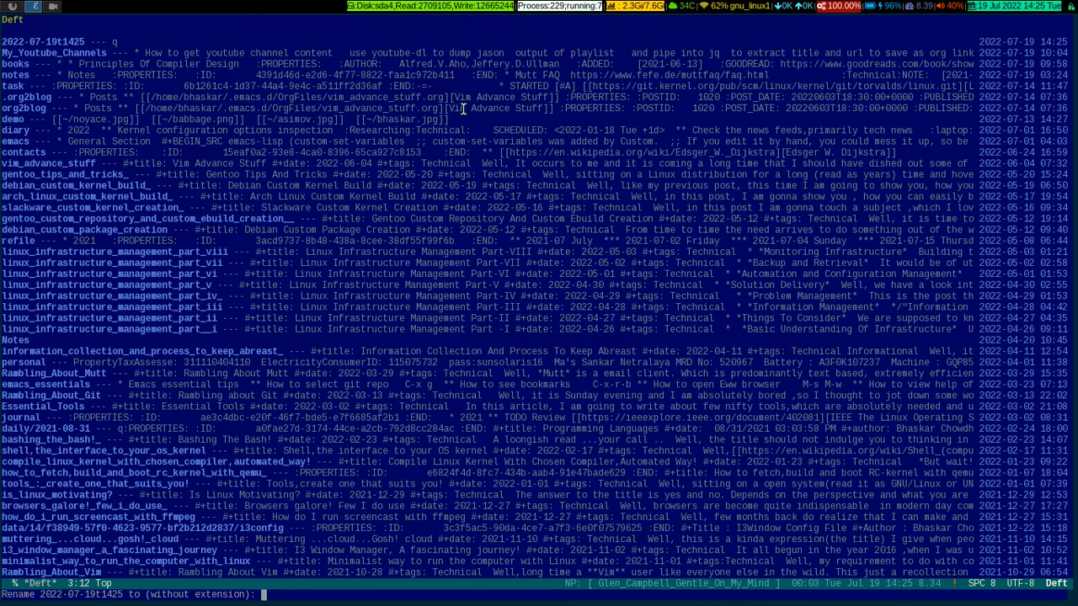
pyautogui.write('testing_demo')
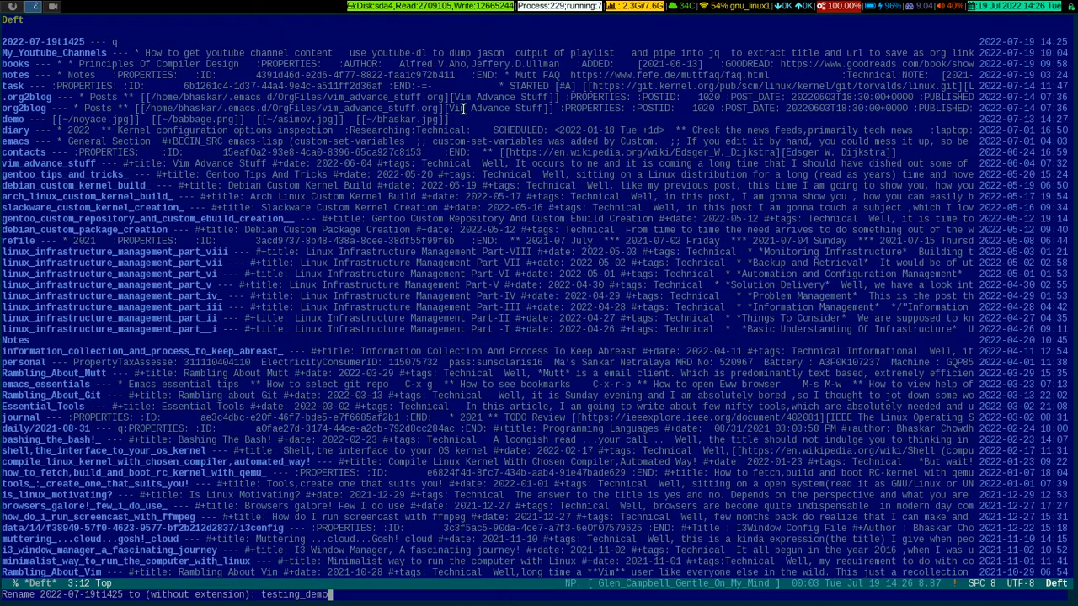
pyautogui.write('.org')
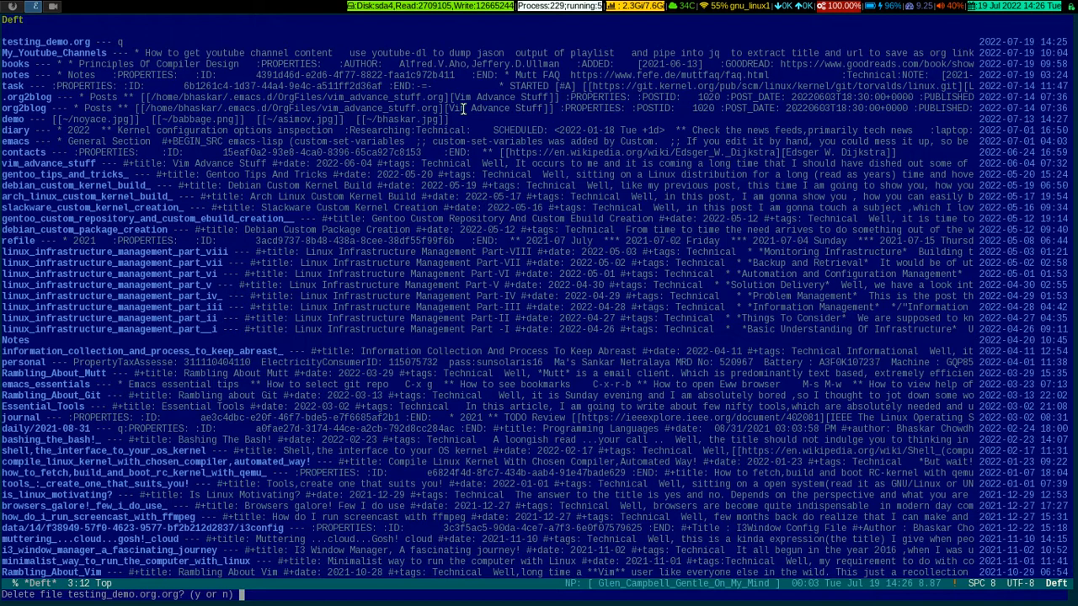
# Confirm deletion of testing_demo.org and create the new note 2022-07-19t1427.
pyautogui.write('y')
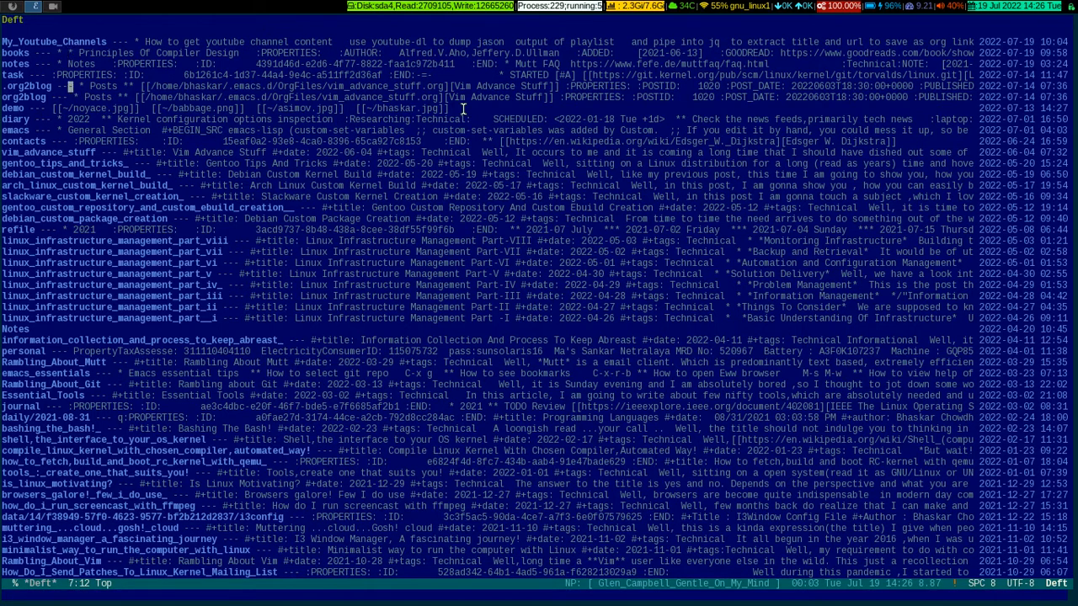
pyautogui.press('Down')
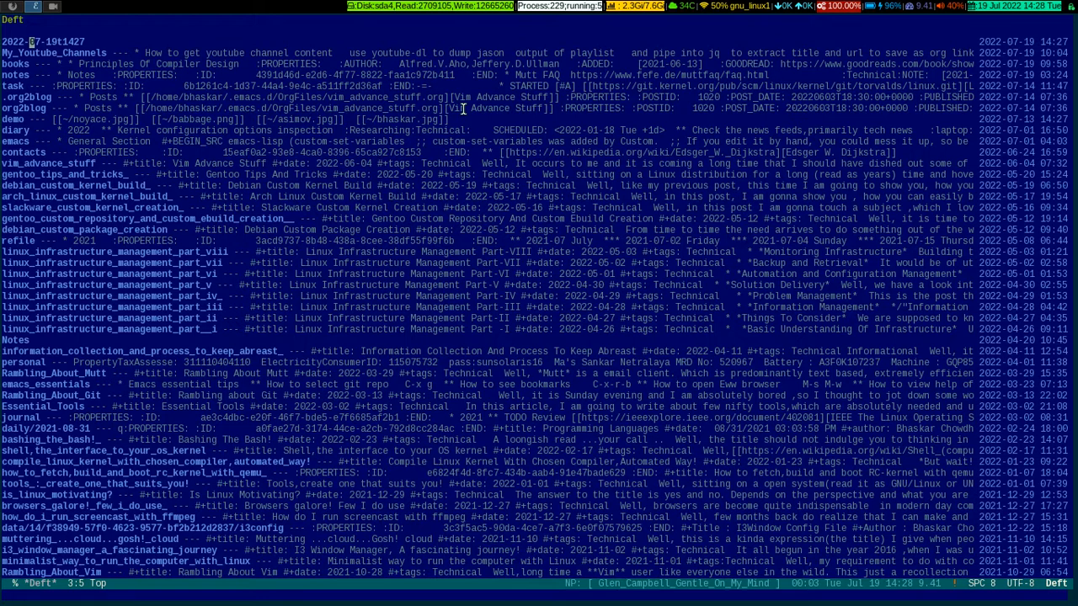
# Rename note 2022-07-19t1427 to yet_another_demo.org, then delete it.
pyautogui.press('r')
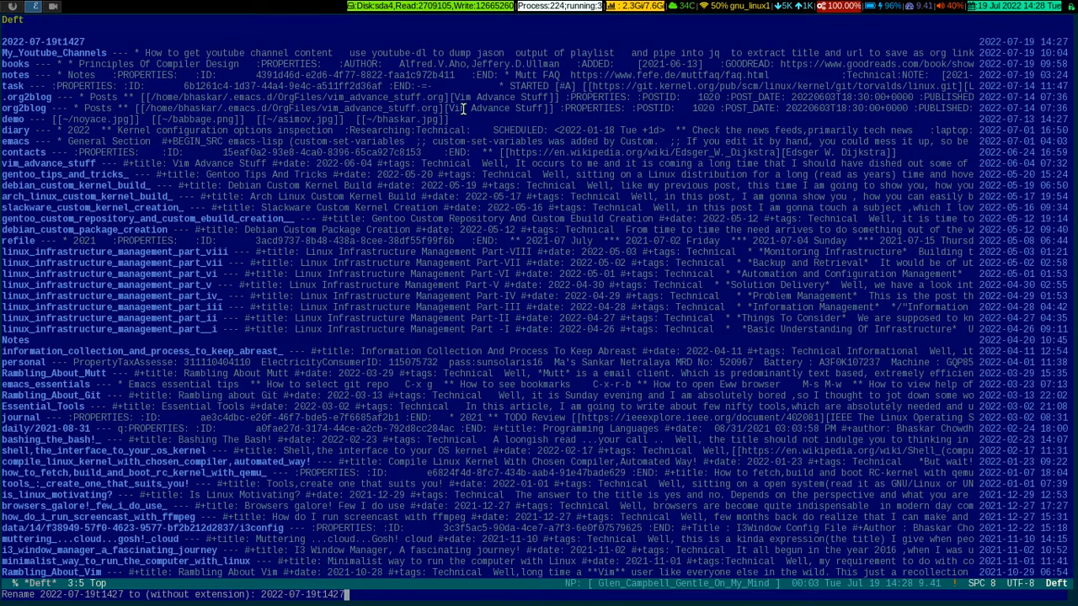
pyautogui.press('BackSpace')
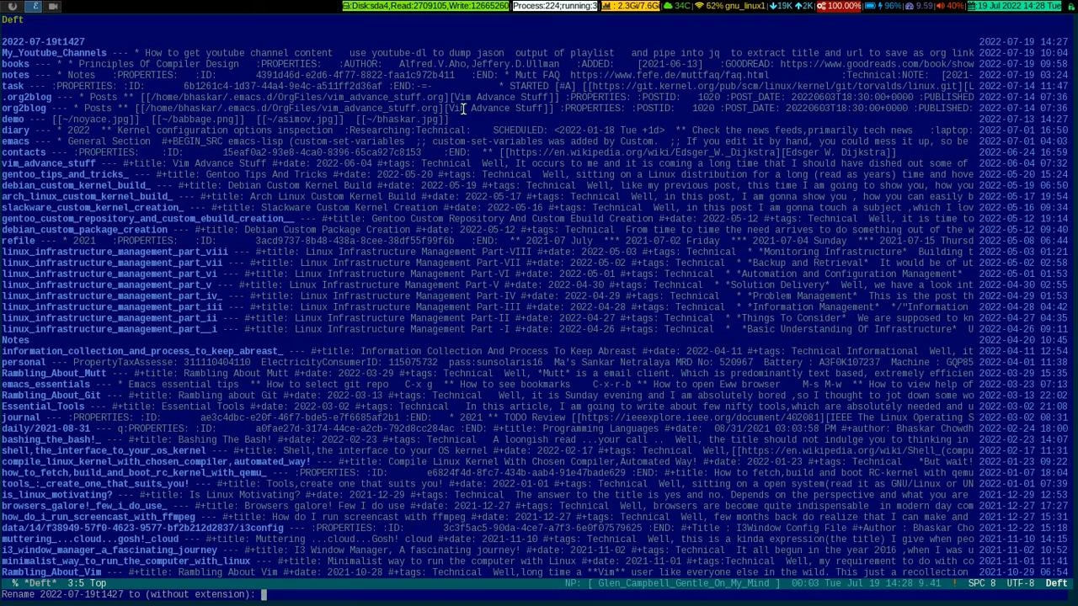
pyautogui.write('yet_another_demo.org')
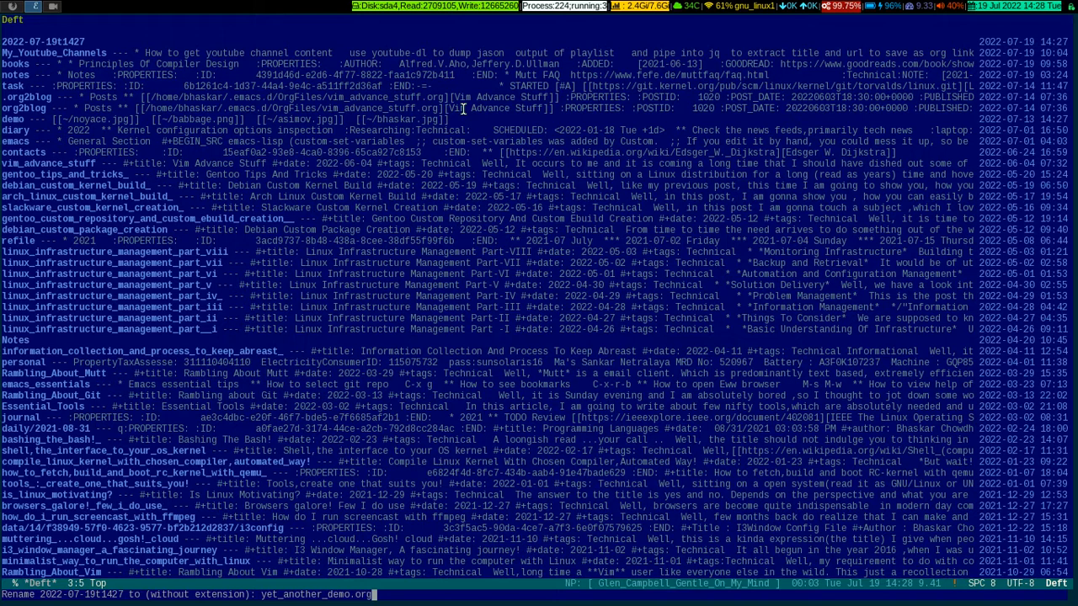
pyautogui.press('Return')
pyautogui.write('y')
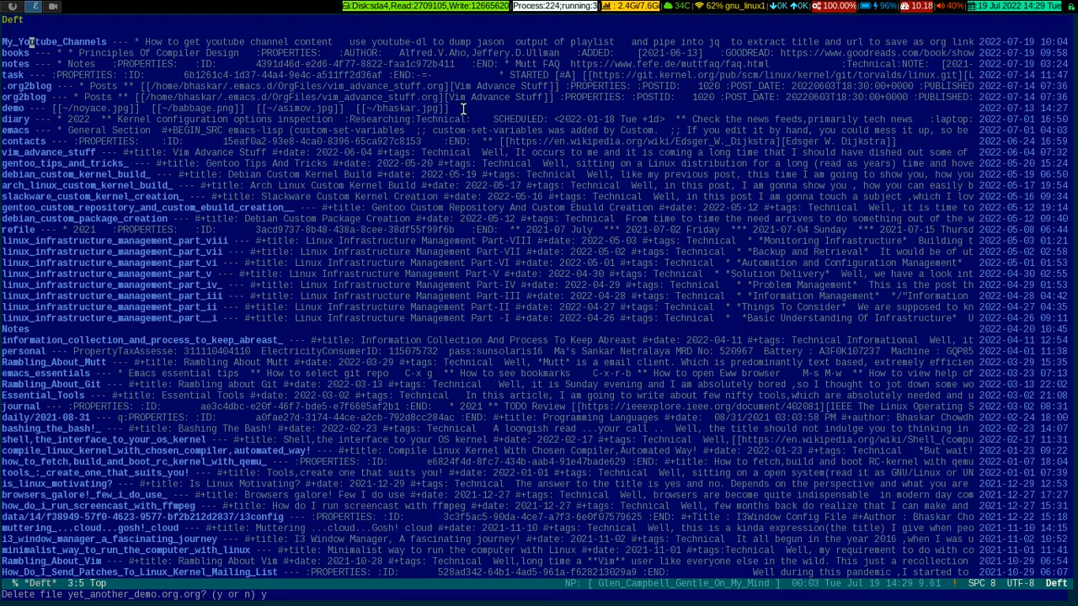
pyautogui.press('Return')
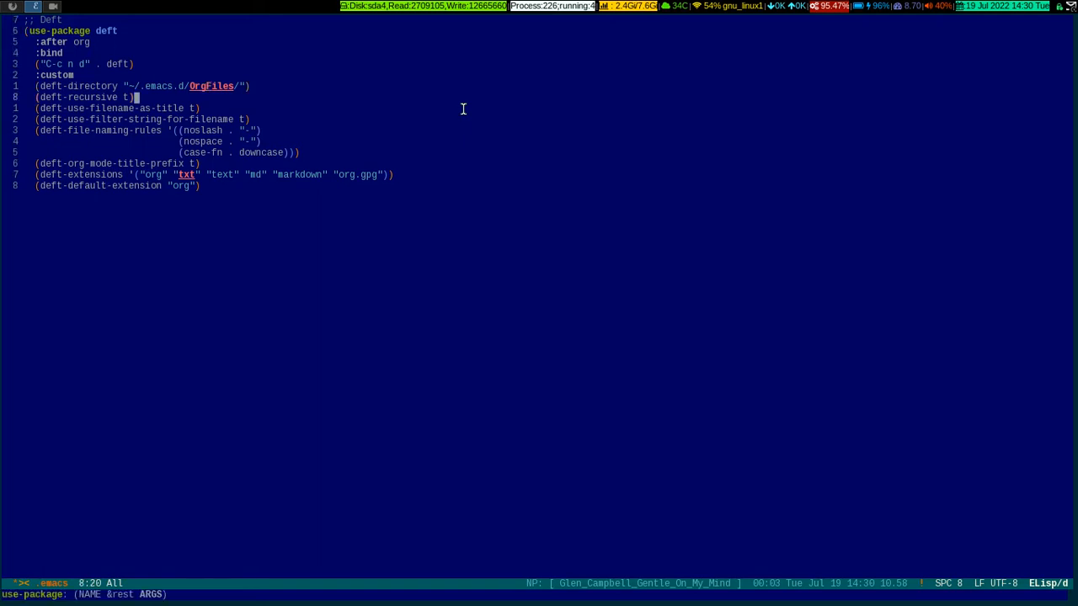
# Step through the setting lines of the use-package deft block in ~/.emacs.
pyautogui.press('down')
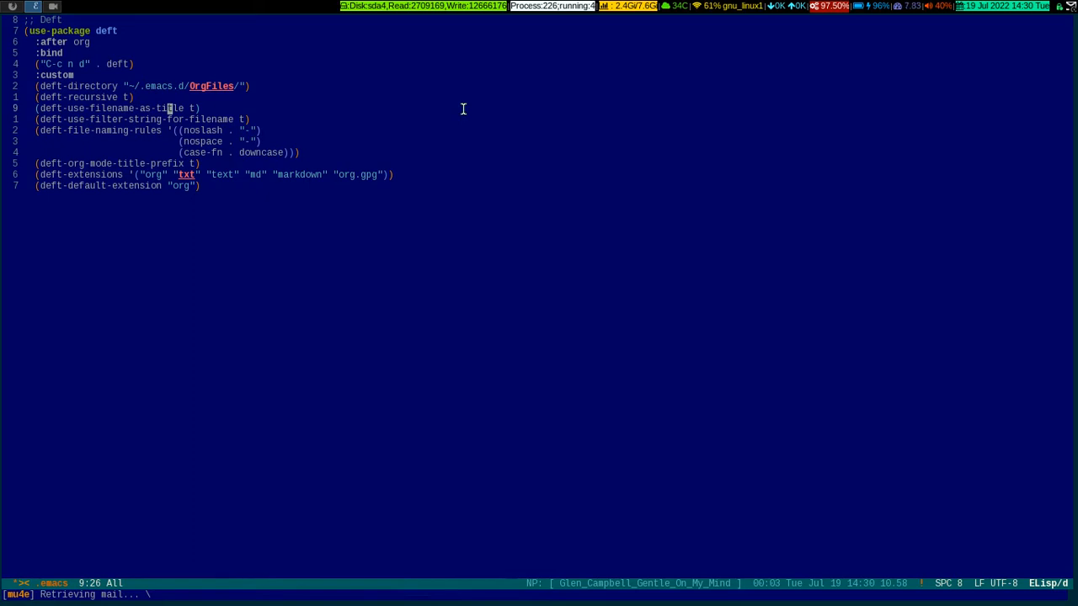
pyautogui.press('down')
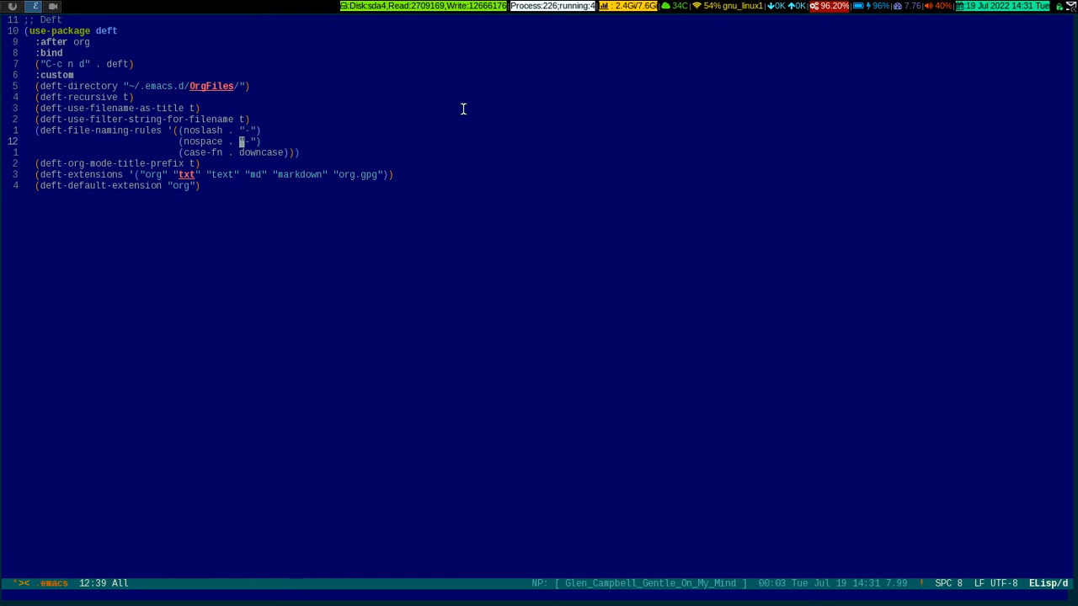
# Relaunch the Deft notes list with titles, summaries and modification dates.
pyautogui.press('Down')
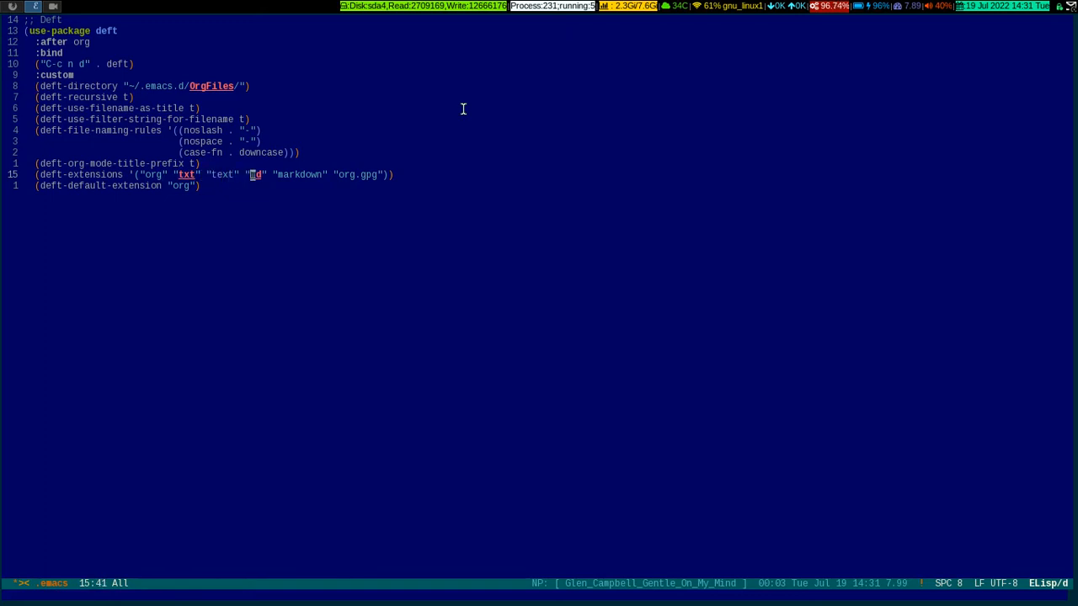
pyautogui.write('m')
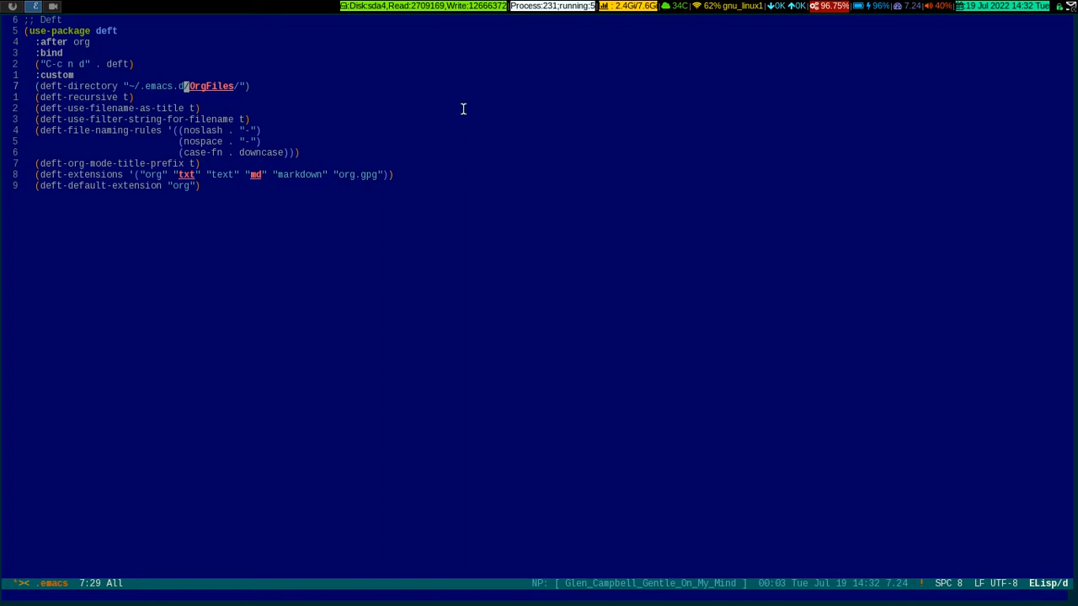
pyautogui.press('Left')
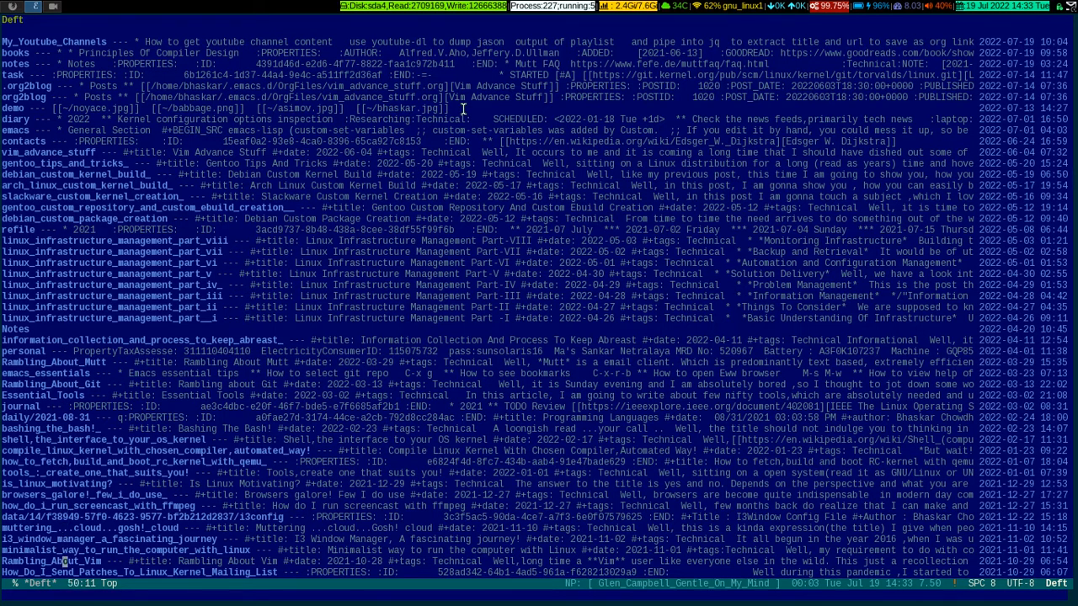
# Browse the M-x deft commands and bring up Deft's empty Filter: prompt.
pyautogui.scroll(-3)
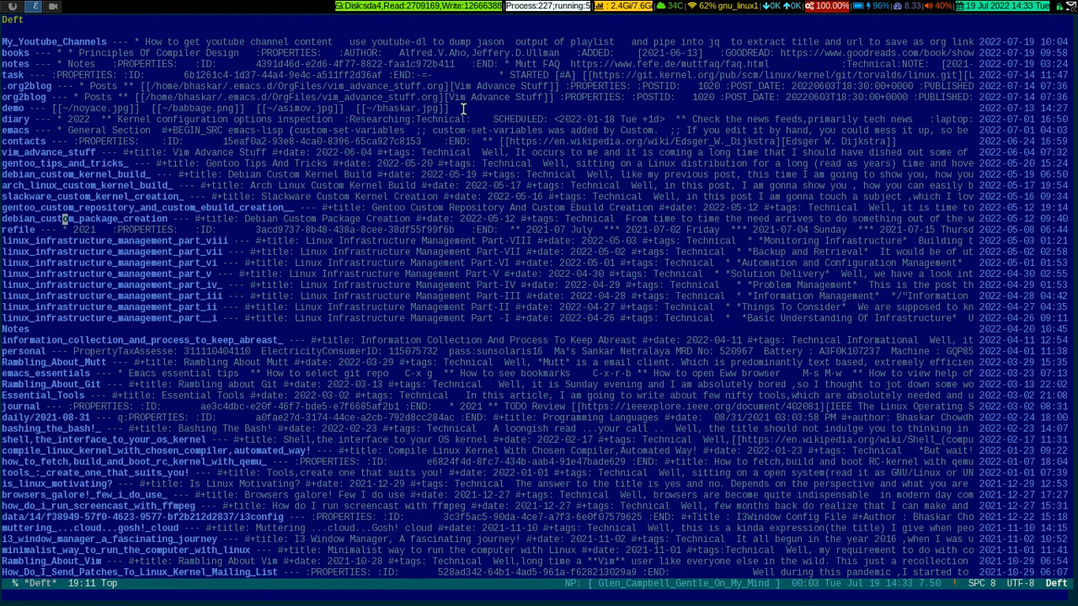
pyautogui.press('M-x')
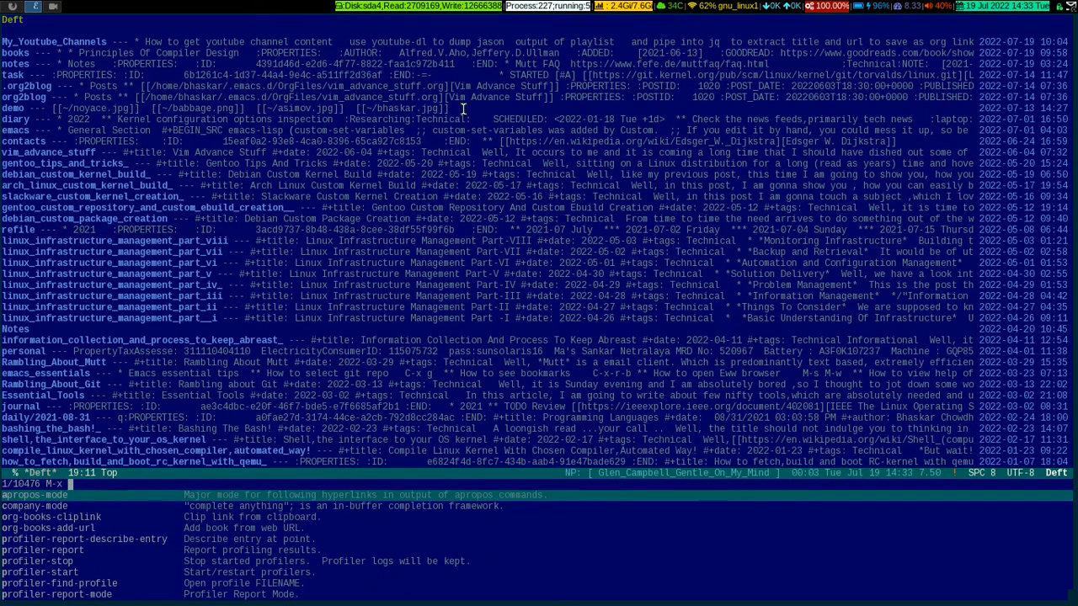
pyautogui.write('deft')
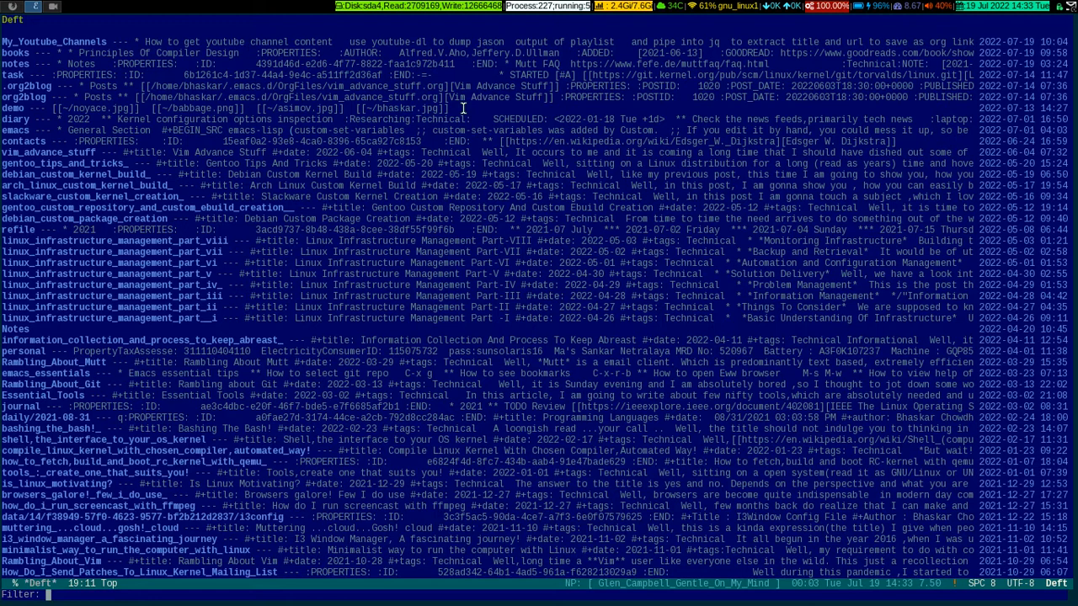
# Filter the Deft notes by 'linux' to show the Linux Infrastructure Management notes.
pyautogui.write('linux')
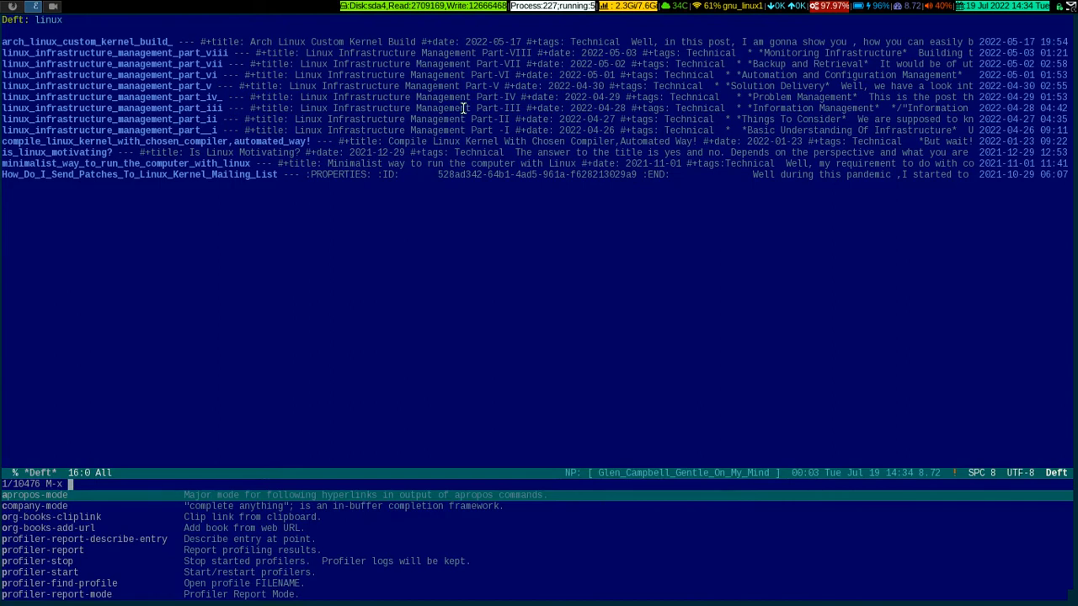
pyautogui.write('deft')
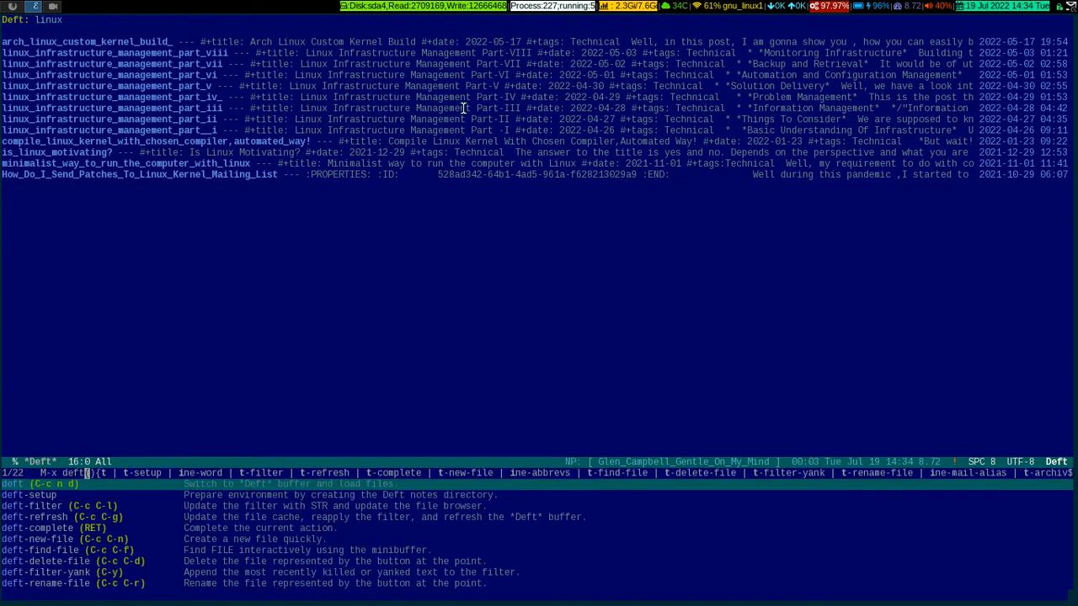
pyautogui.press('Down')
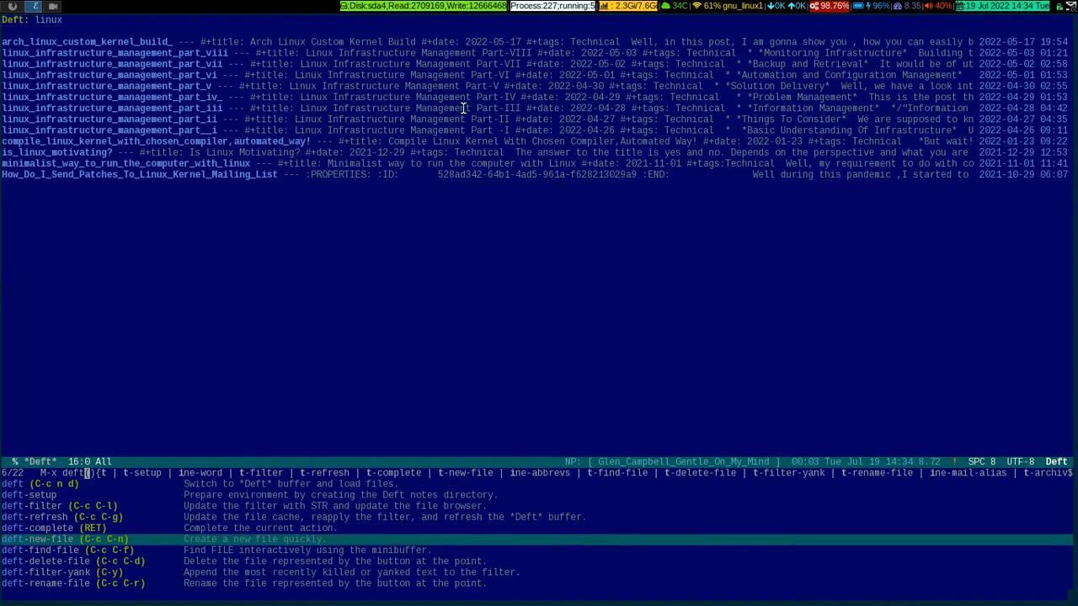
pyautogui.press('down')
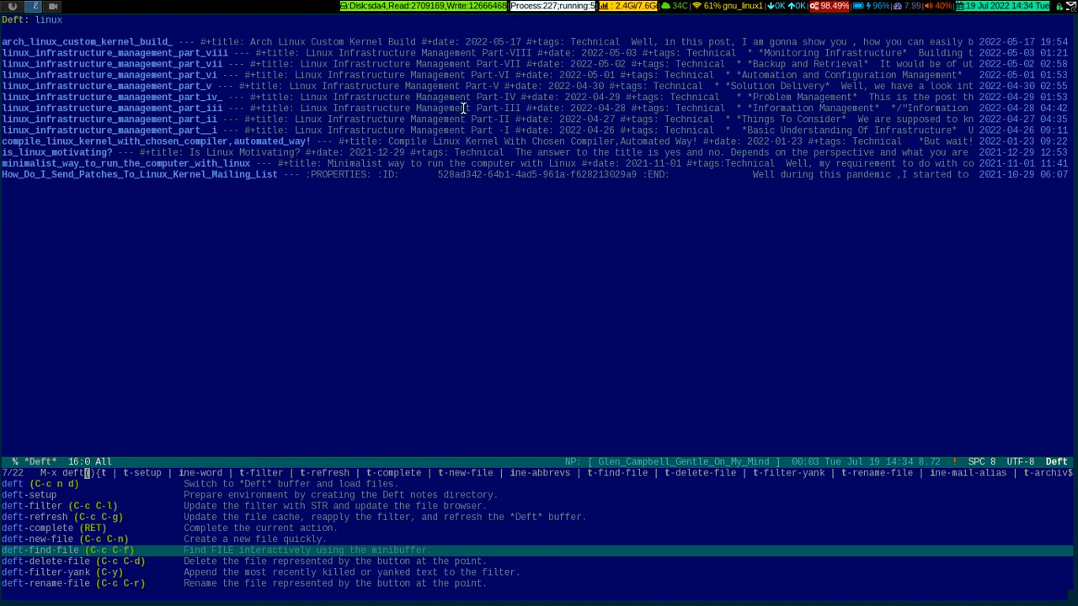
pyautogui.press('down')
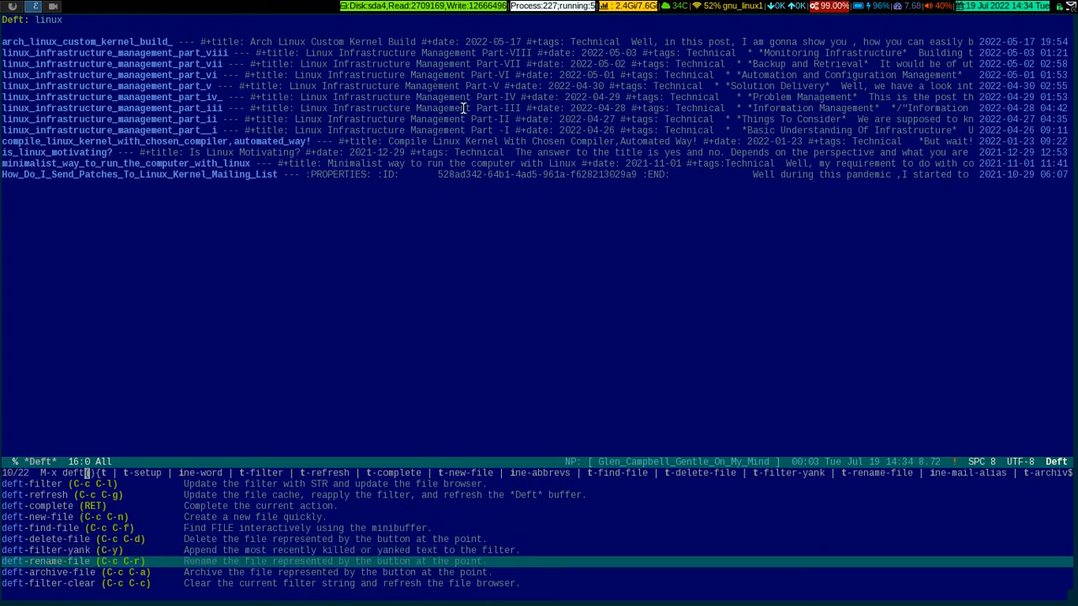
pyautogui.scroll(-3)
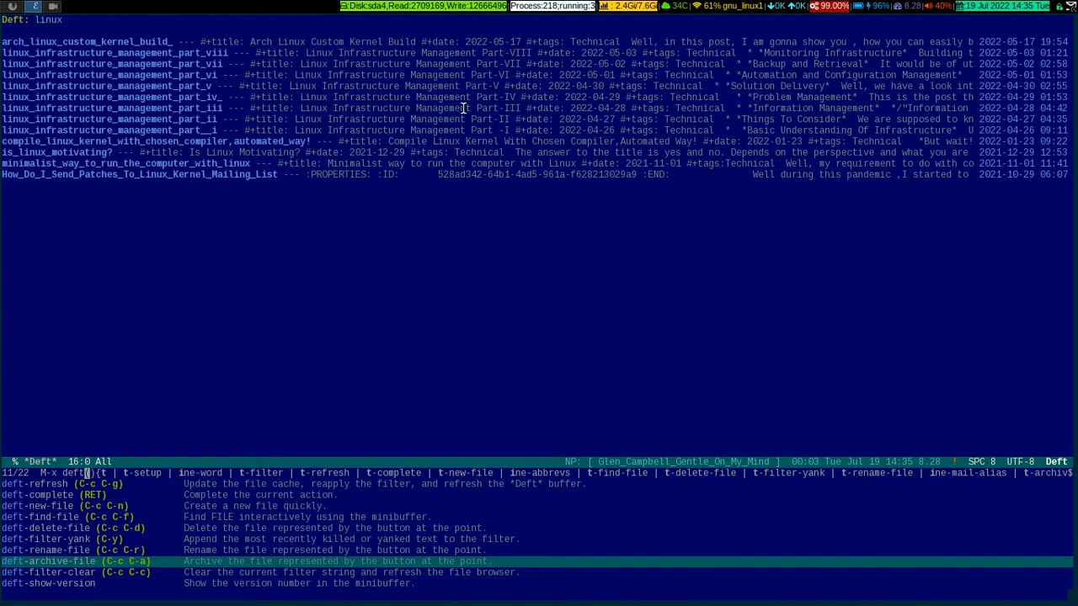
pyautogui.scroll(-3)
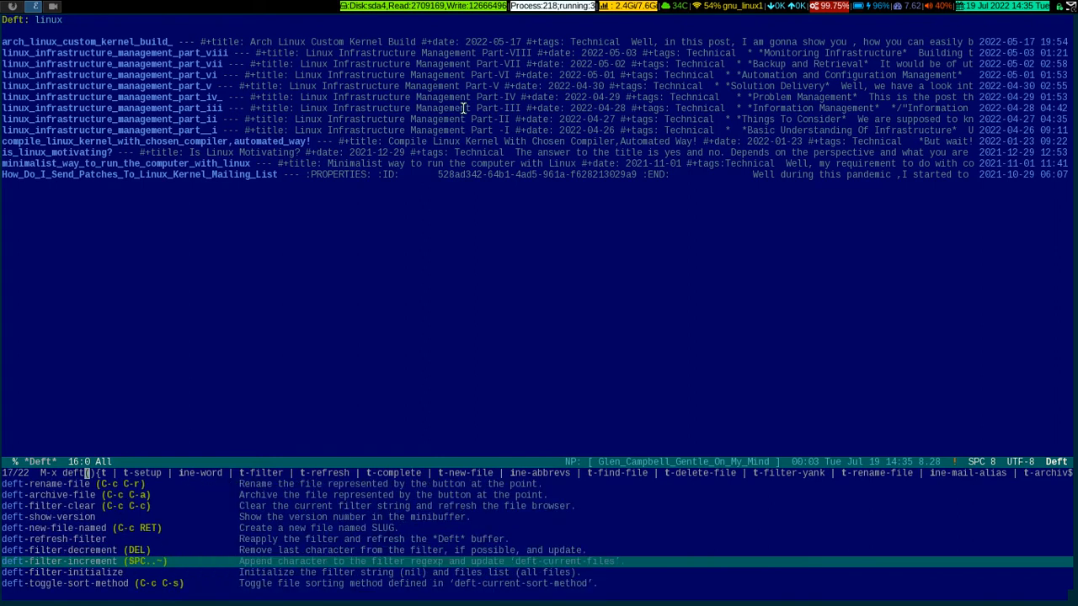
pyautogui.scroll(-3)
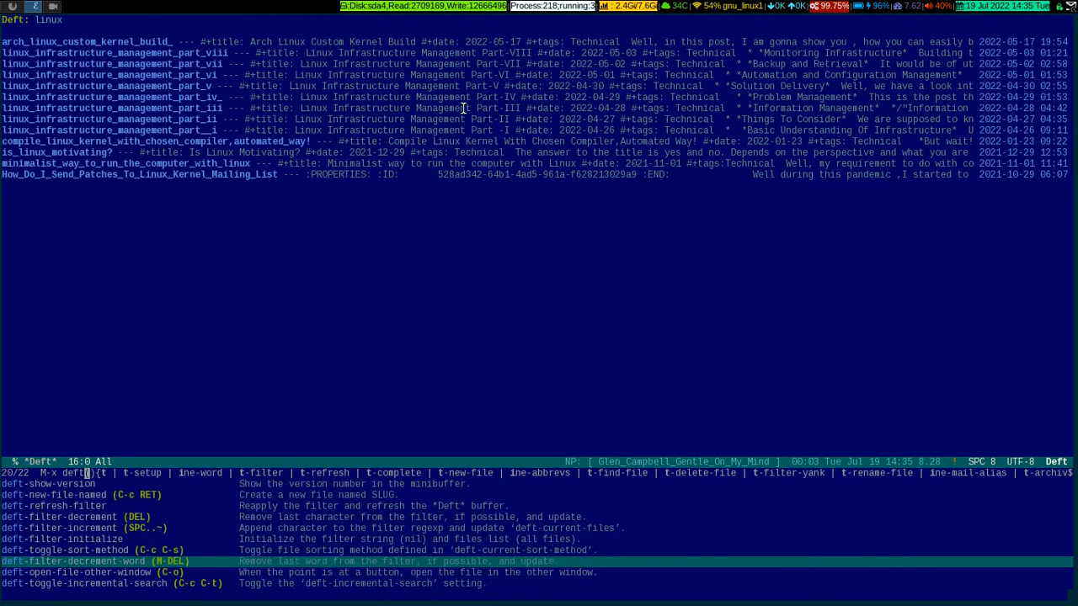
# Cycle the M-x deft candidates, cancel the prompt, and switch to the Deft webpage.
pyautogui.press('Down')
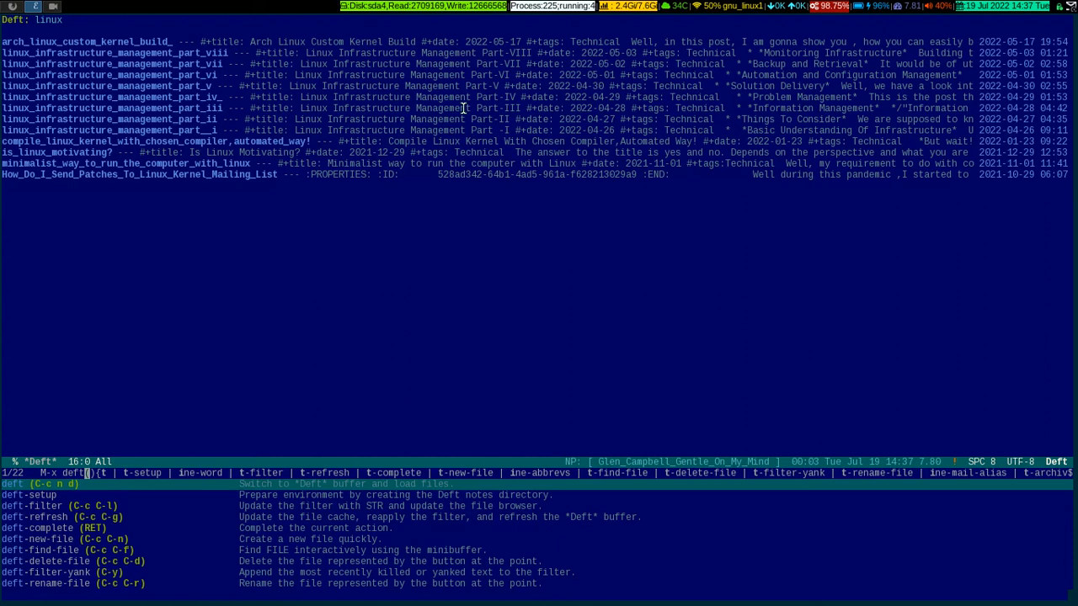
pyautogui.press('Escape')
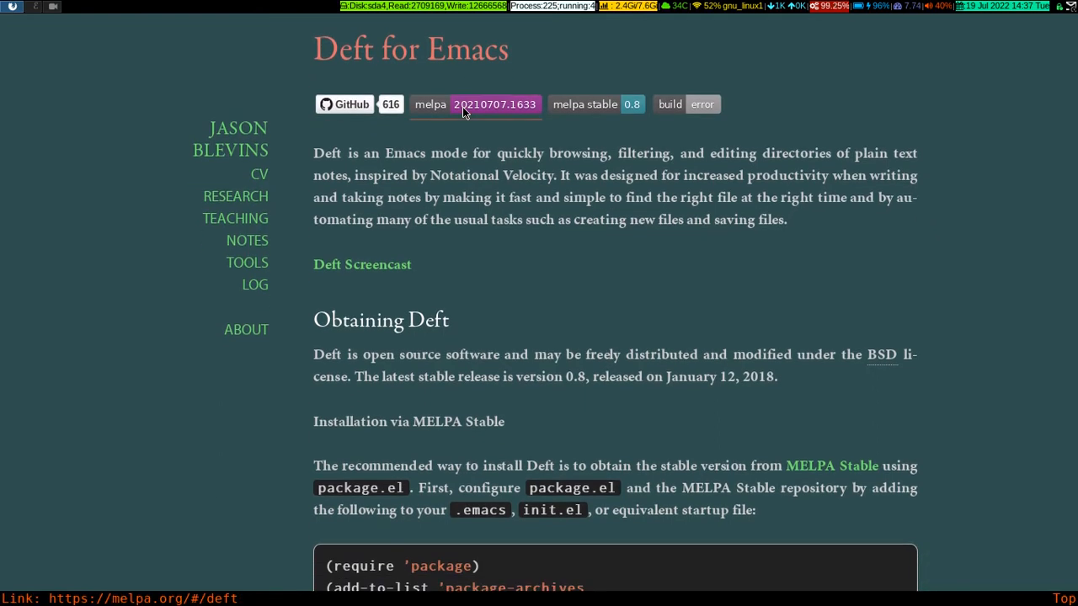
# Scroll the jblevins.org Deft page down to Acknowledgments and the version 0.8 History.
pyautogui.scroll(3)
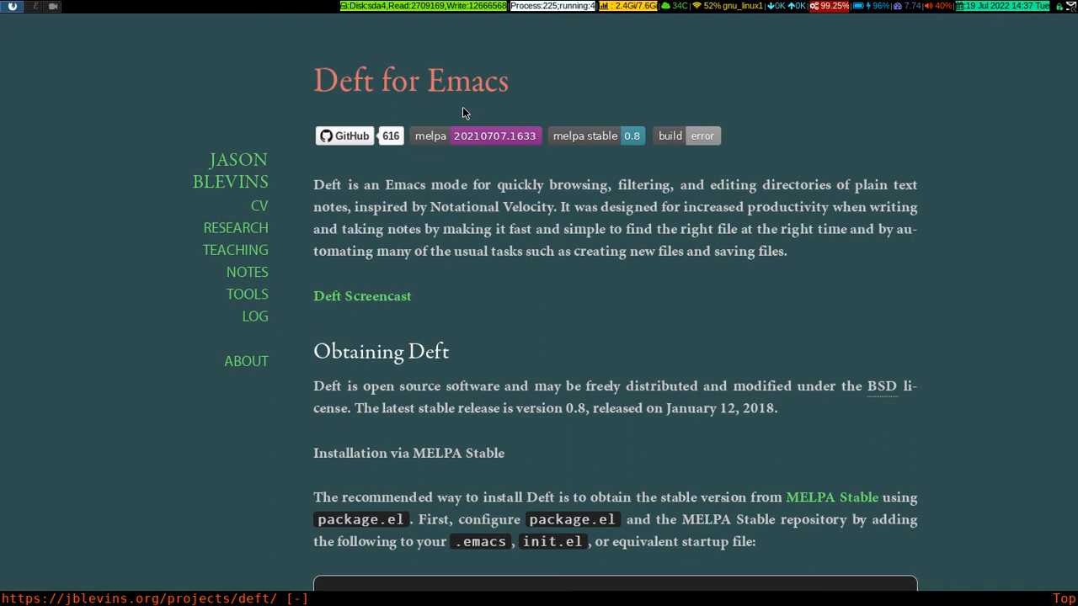
pyautogui.scroll(-3)
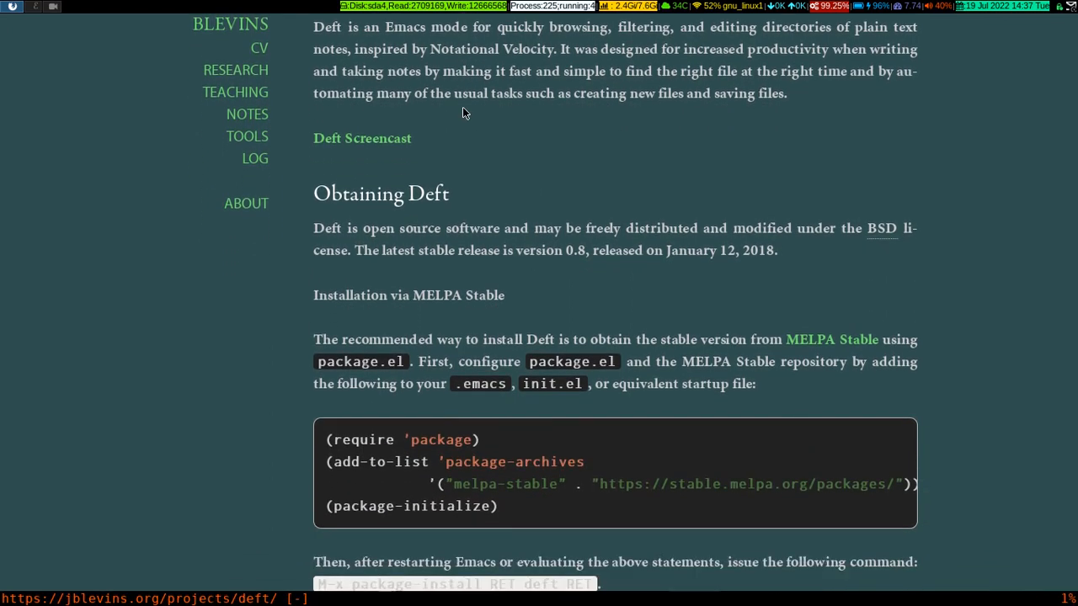
pyautogui.scroll(-3)
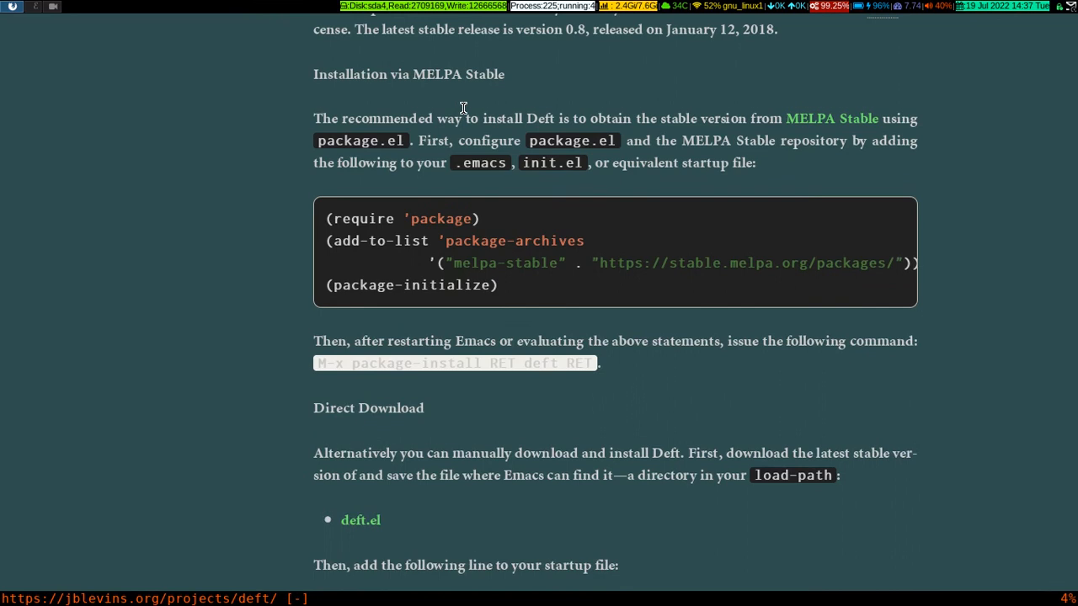
pyautogui.scroll(-3)
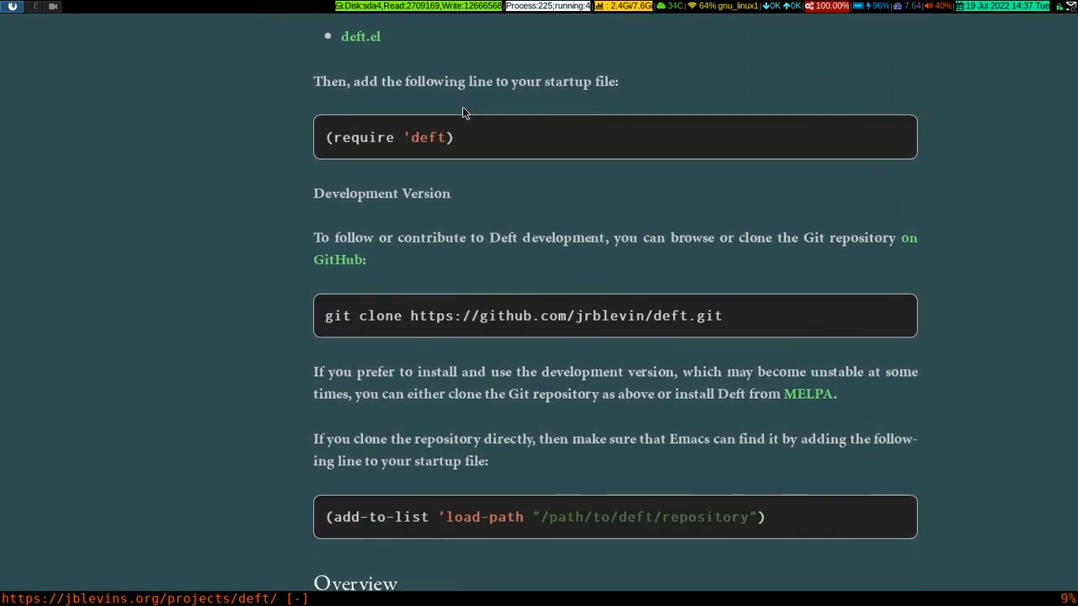
pyautogui.scroll(-3)
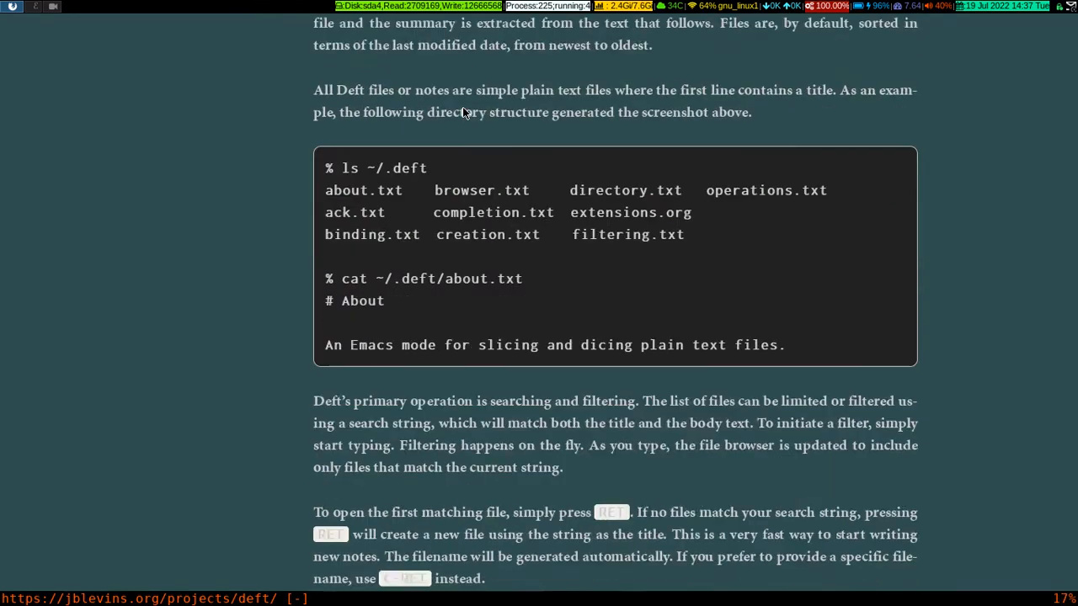
pyautogui.scroll(-3)
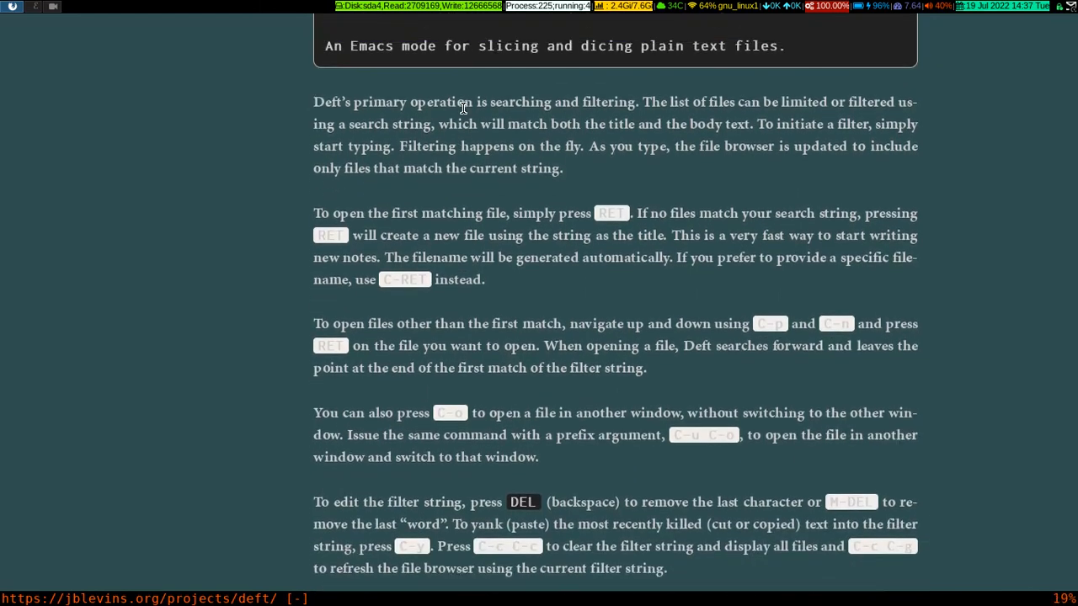
pyautogui.scroll(-3)
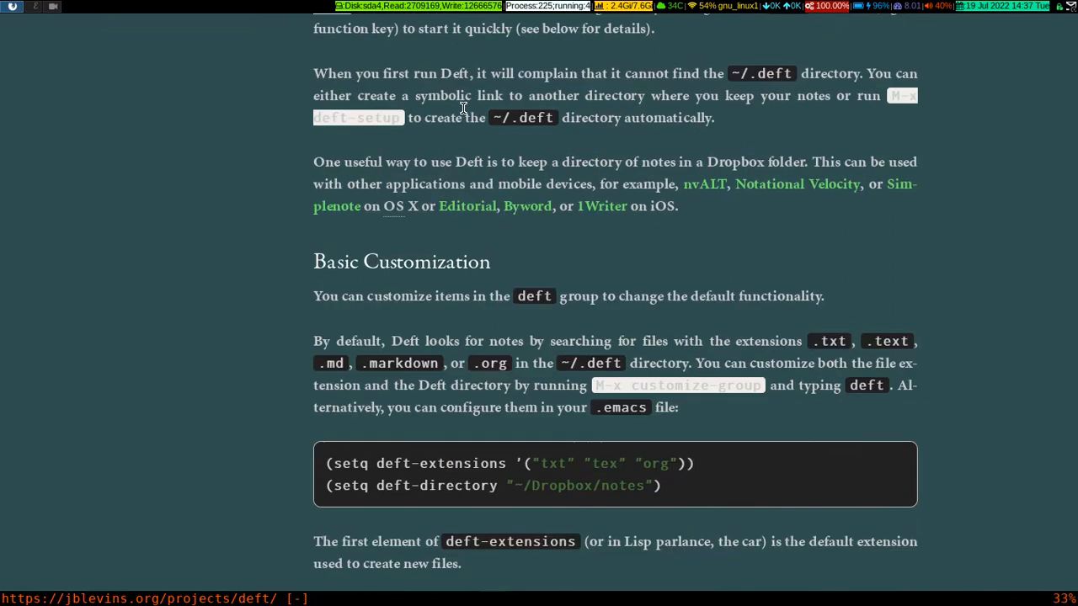
pyautogui.scroll(-3)
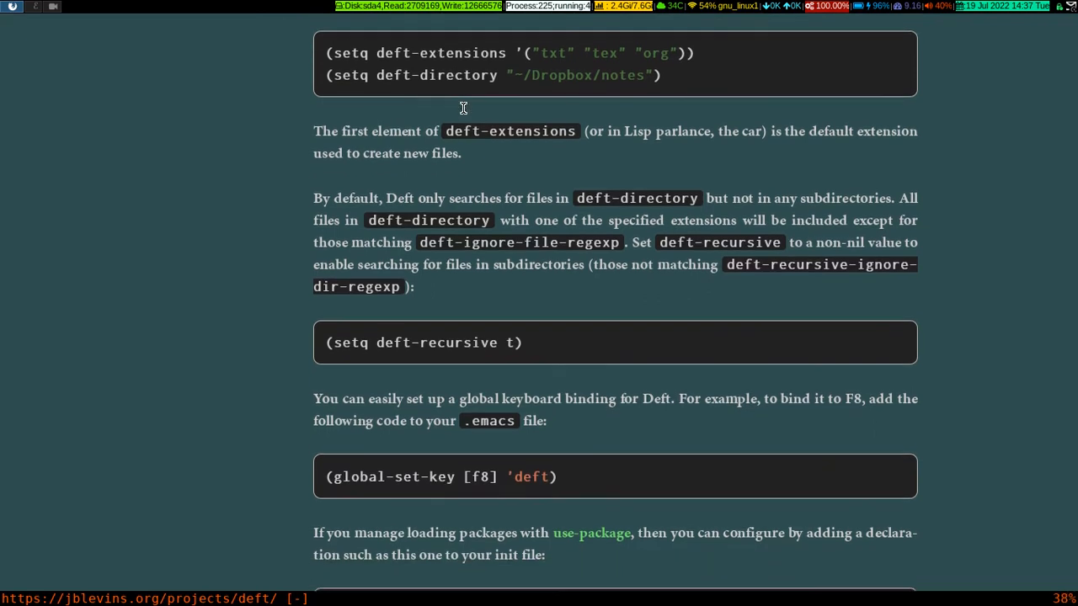
pyautogui.scroll(-3)
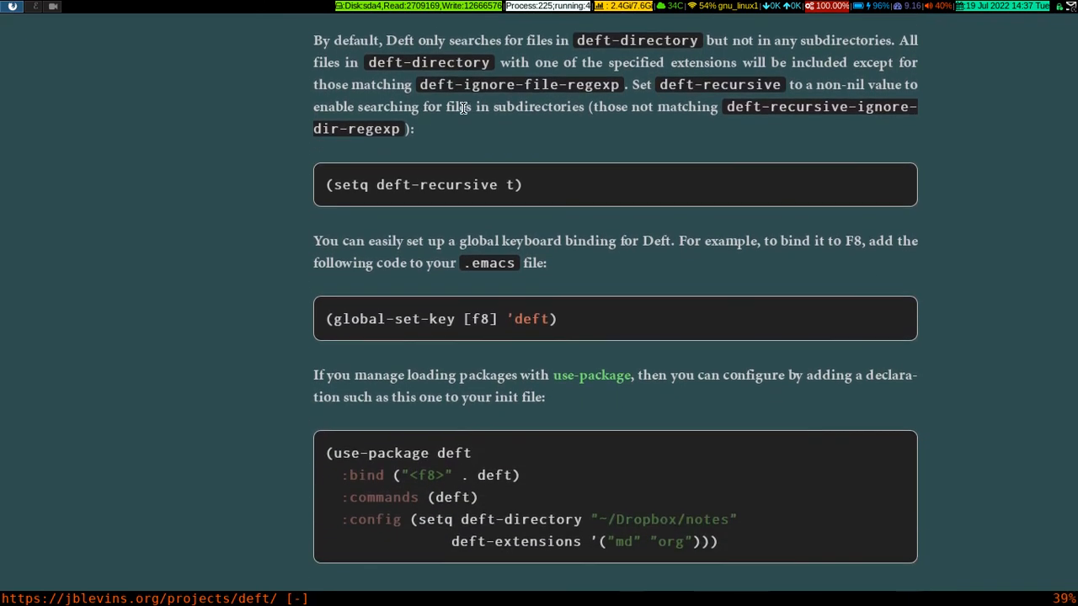
pyautogui.scroll(-3)
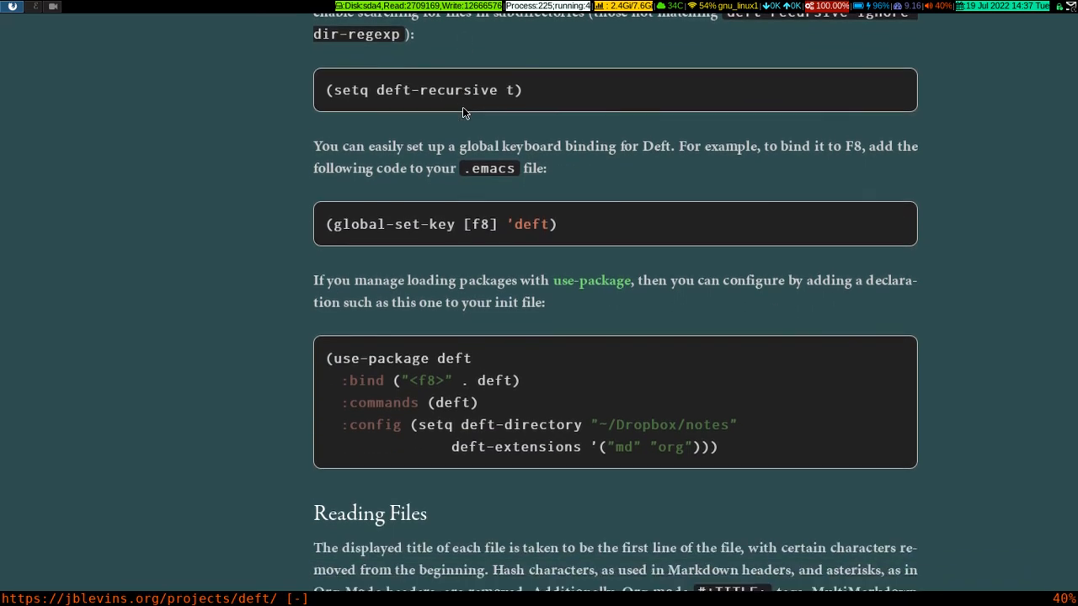
pyautogui.scroll(-3)
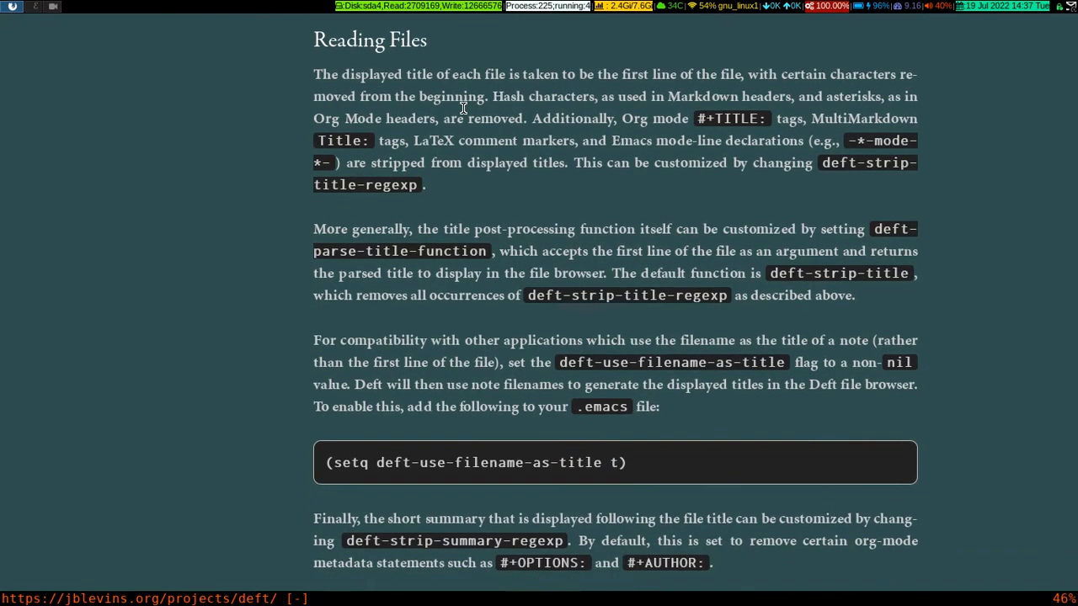
pyautogui.scroll(-3)
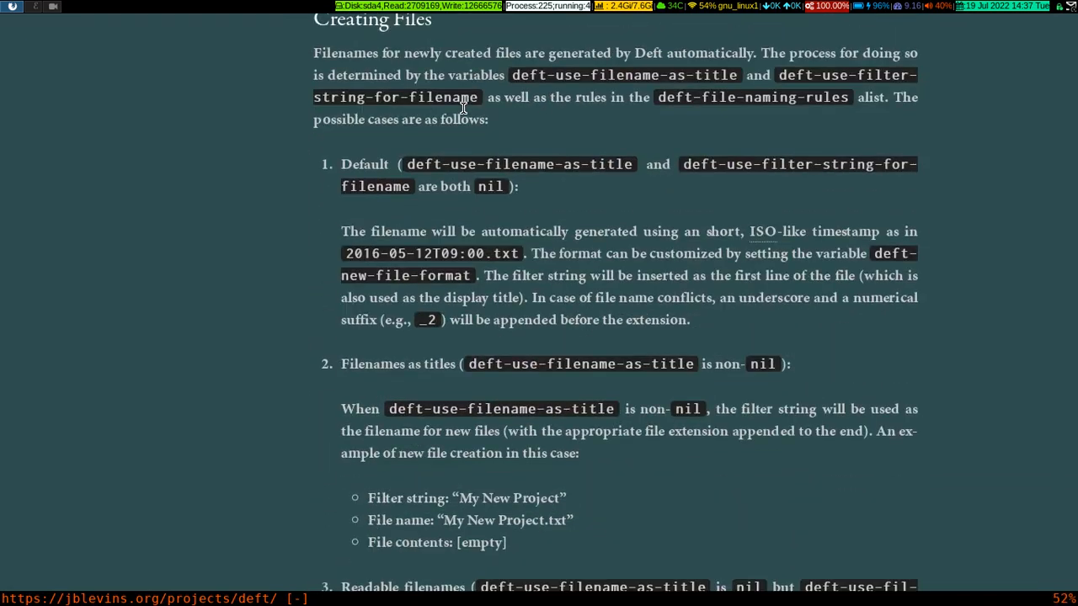
pyautogui.scroll(-3)
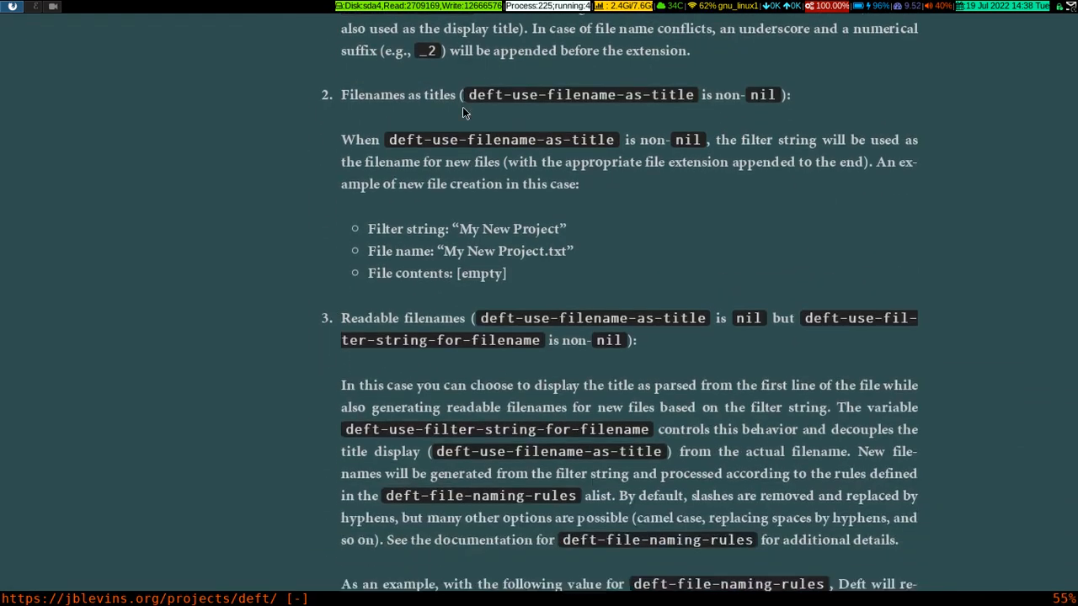
pyautogui.scroll(-3)
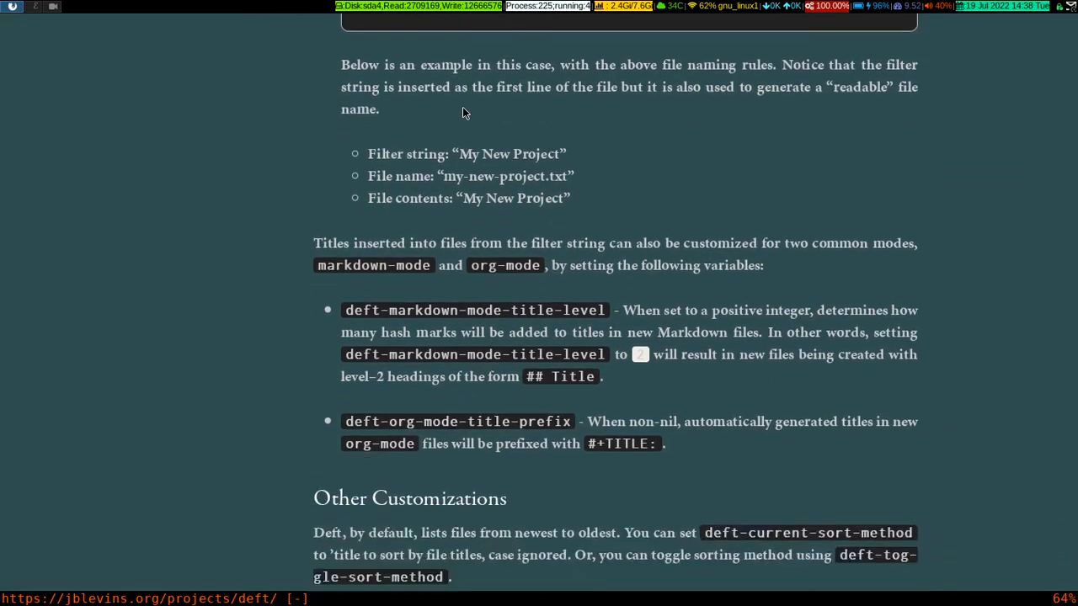
pyautogui.scroll(-3)
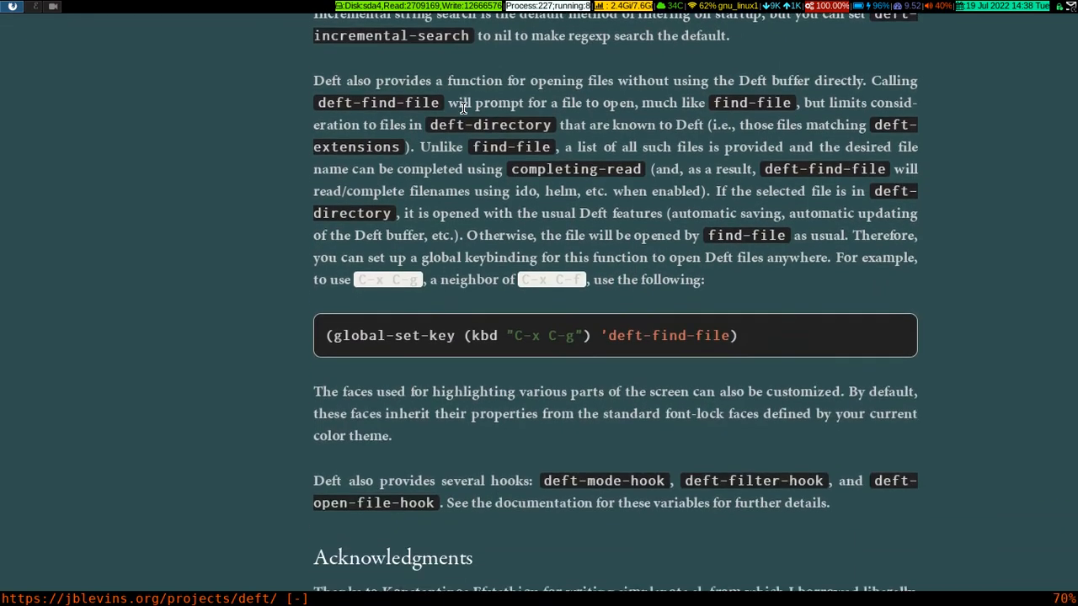
pyautogui.scroll(-3)
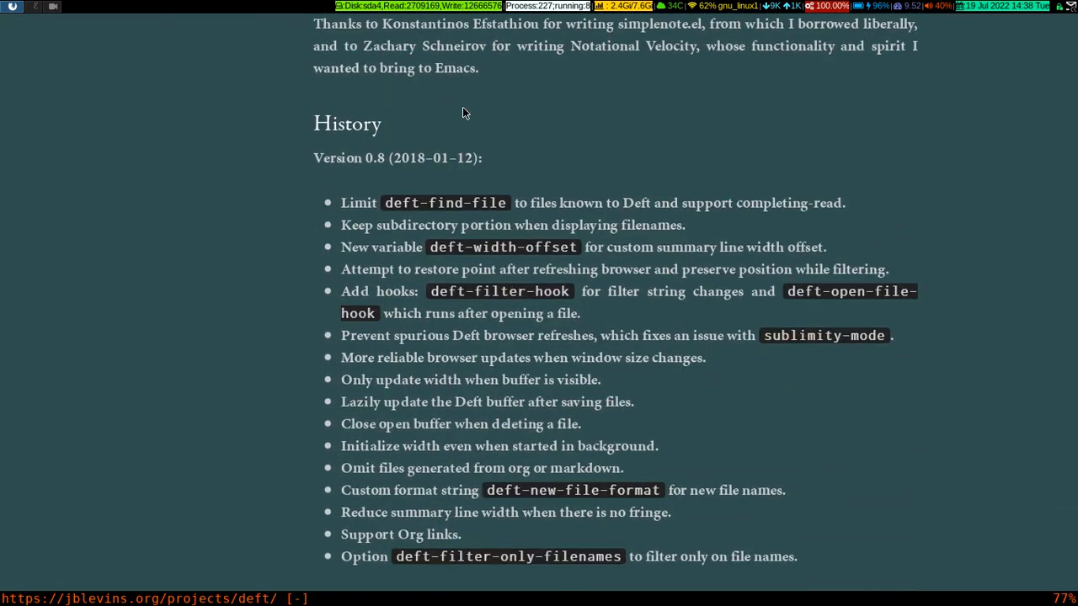
pyautogui.scroll(3)
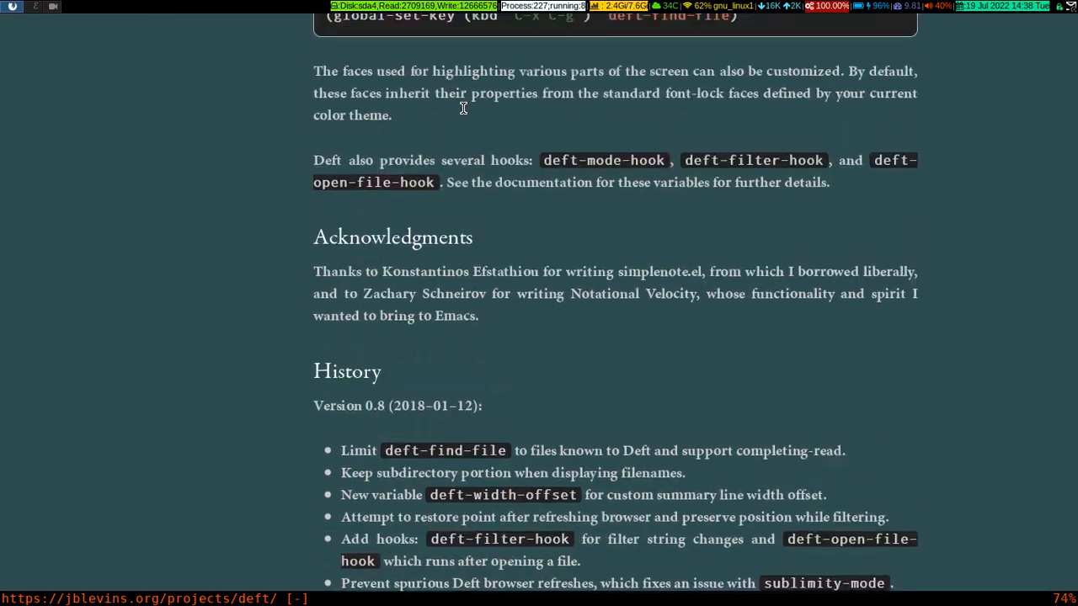